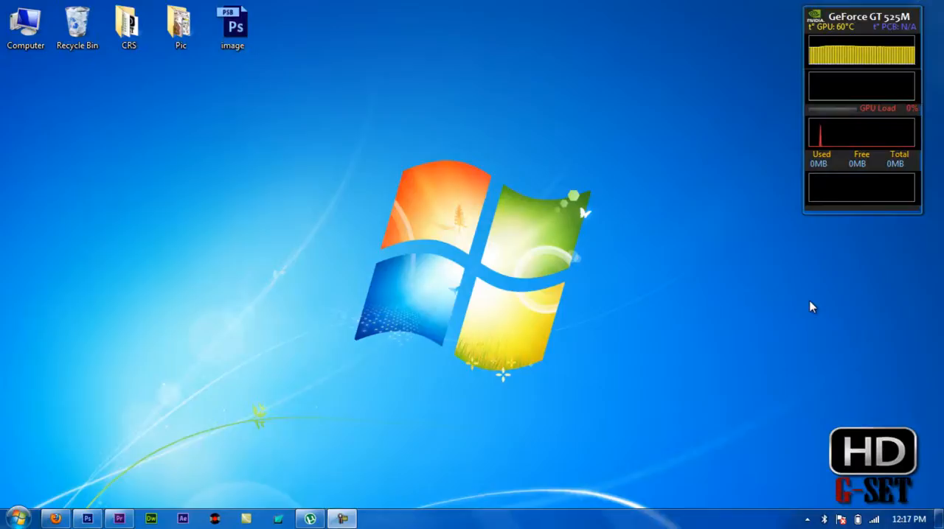
{"action": "mouse_move", "coordinate": [264, 77]}
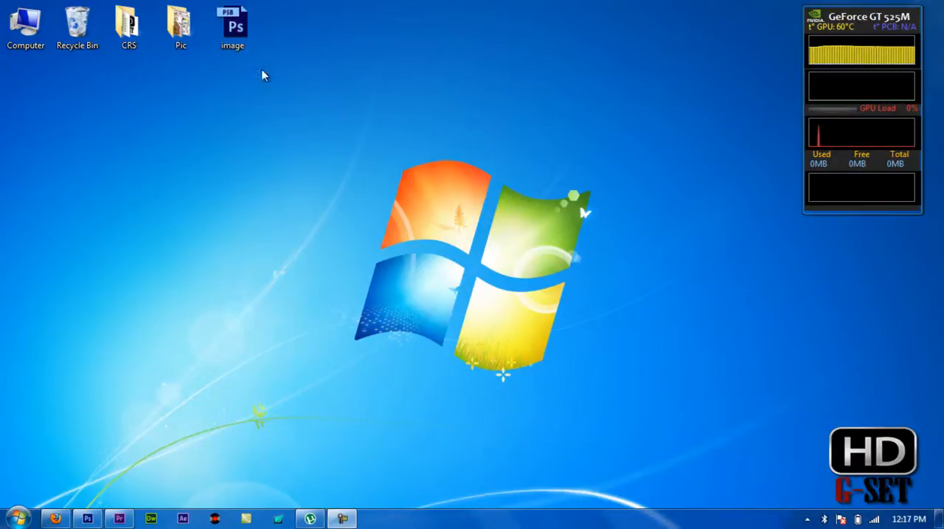
{"action": "mouse_move", "coordinate": [218, 257]}
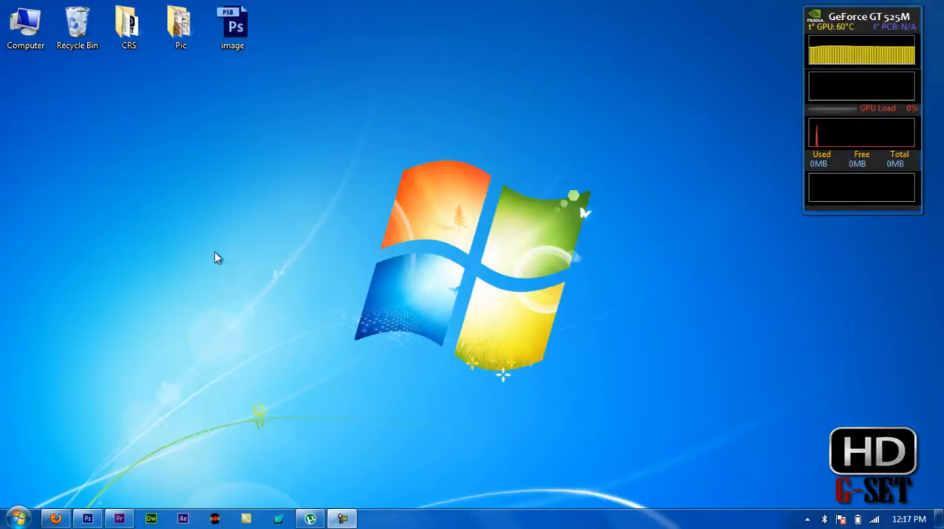
{"action": "mouse_move", "coordinate": [204, 314]}
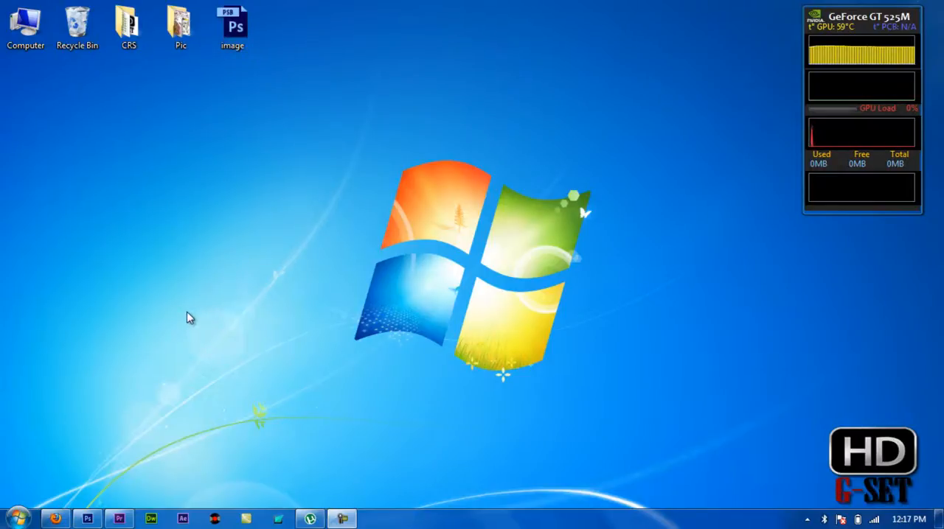
{"action": "mouse_move", "coordinate": [189, 306]}
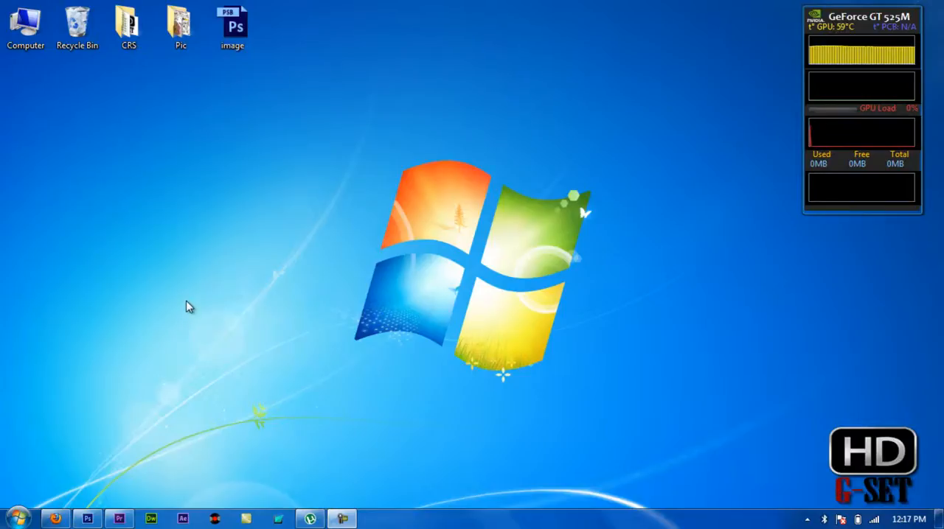
{"action": "mouse_move", "coordinate": [179, 354]}
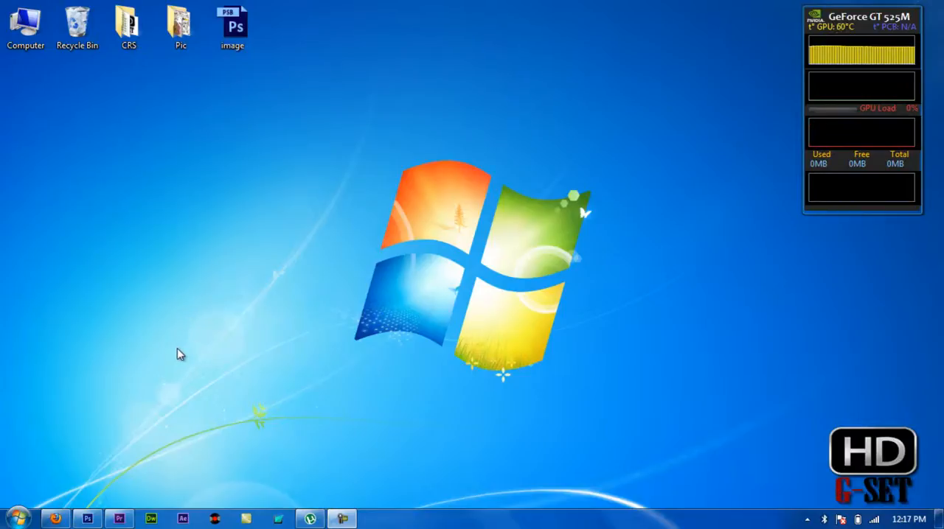
{"action": "mouse_move", "coordinate": [214, 183]}
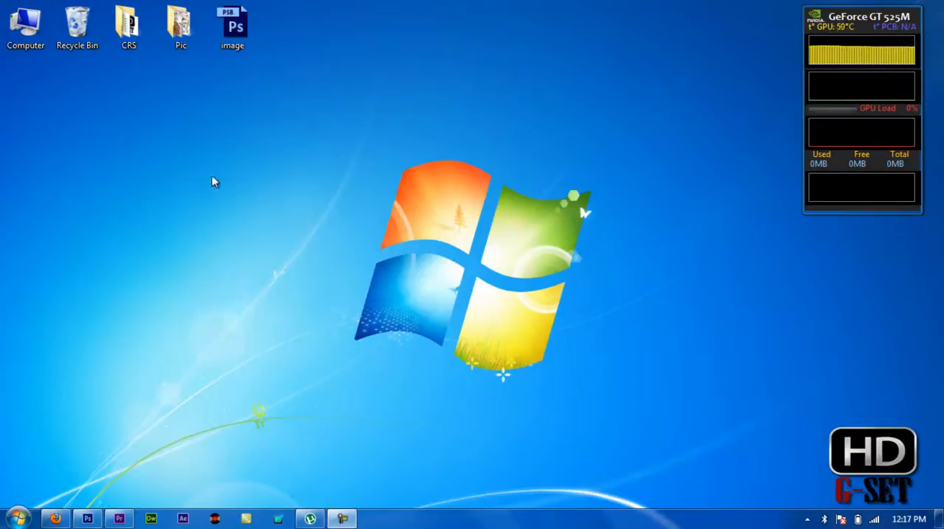
{"action": "mouse_move", "coordinate": [186, 283]}
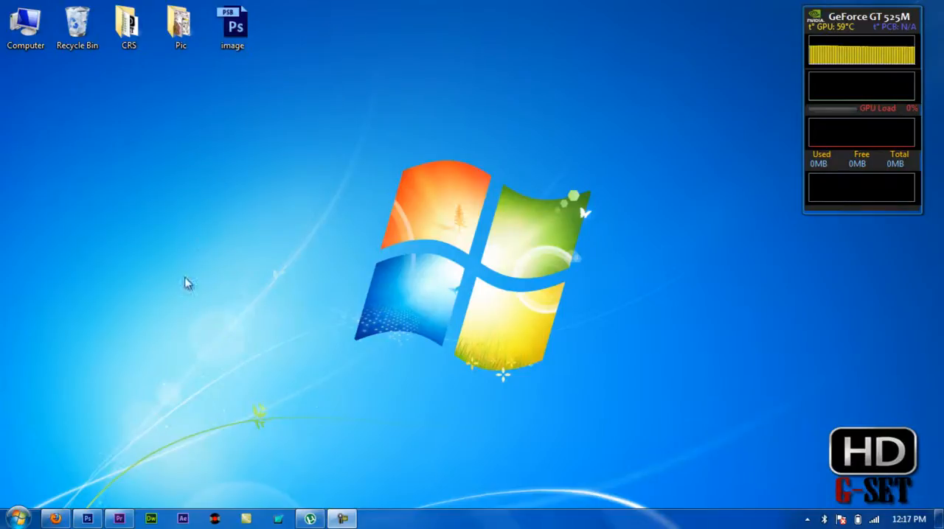
{"action": "mouse_move", "coordinate": [100, 500]}
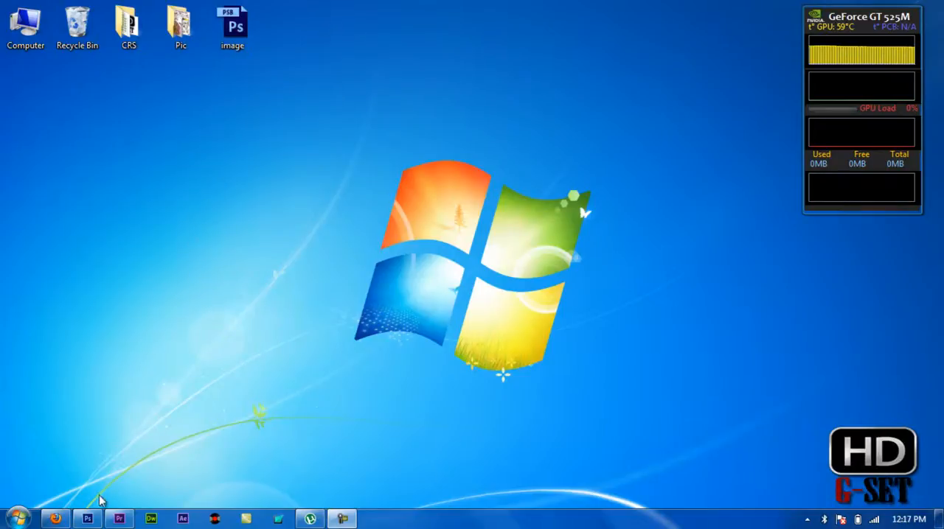
Step: Launch Photoshop and open image.psb from the Desktop via File > Open
{"action": "left_click", "coordinate": [87, 519]}
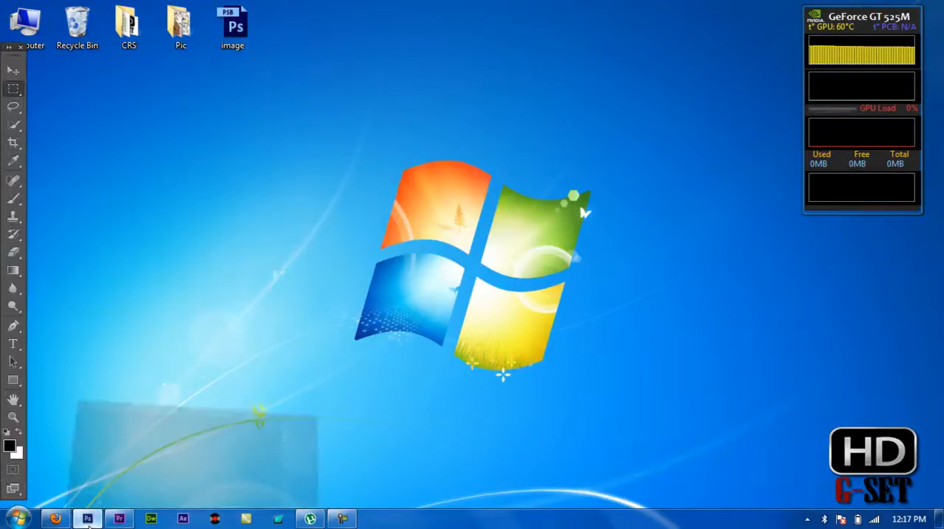
{"action": "left_click", "coordinate": [39, 9]}
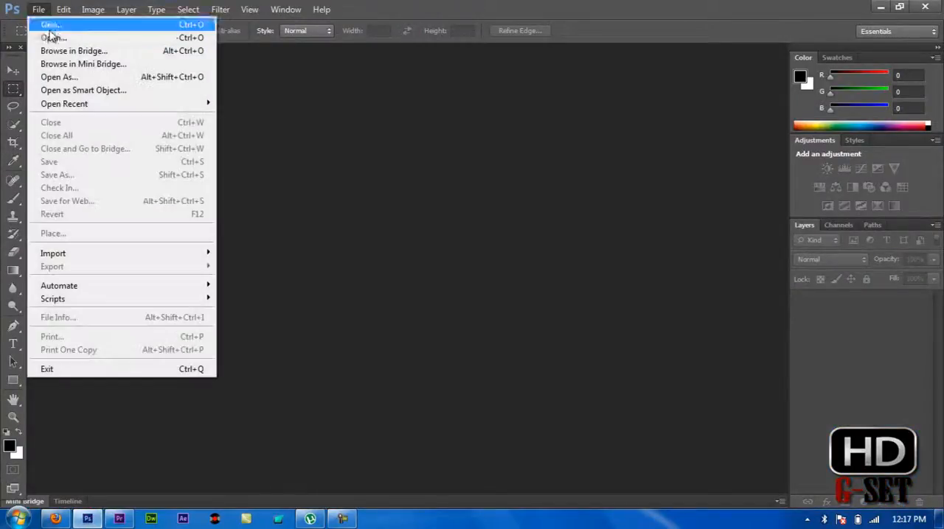
{"action": "left_click", "coordinate": [53, 38]}
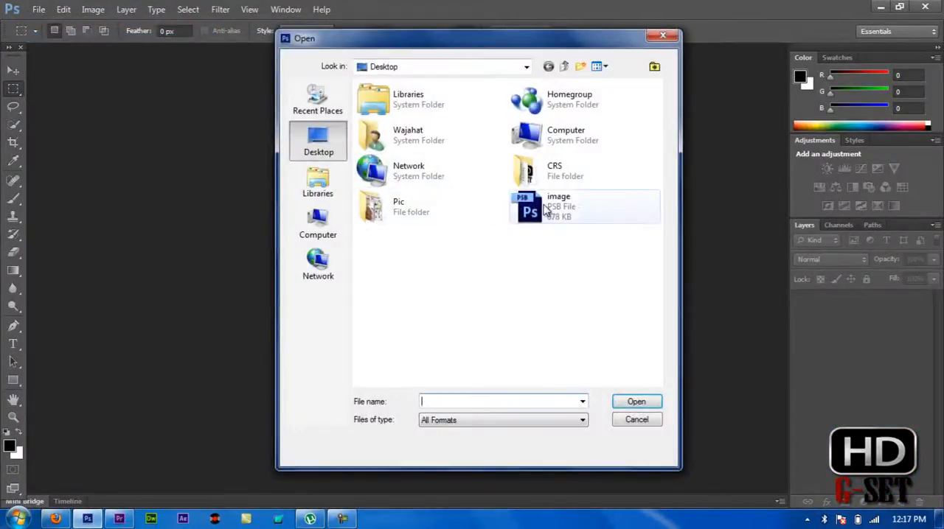
{"action": "double_click", "coordinate": [557, 206]}
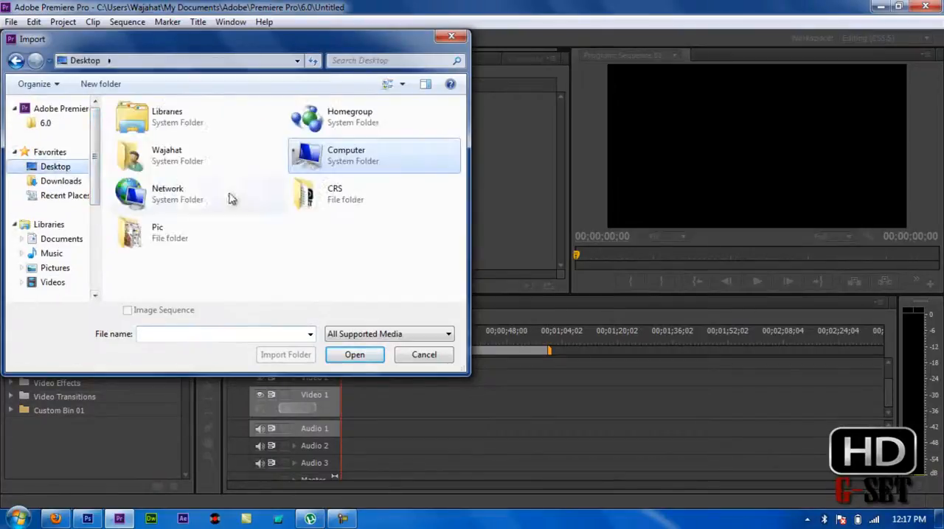
{"action": "left_click", "coordinate": [448, 333]}
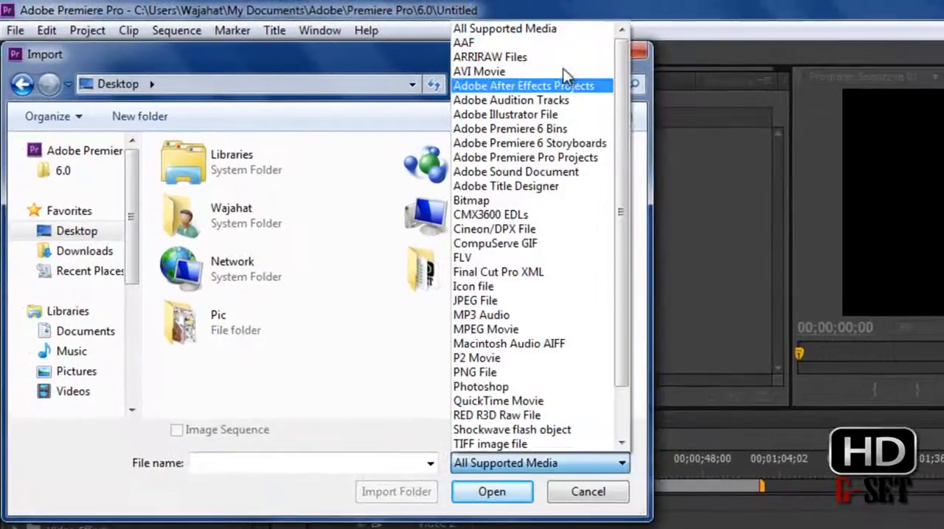
{"action": "scroll", "scroll_direction": "down", "scroll_amount": 3}
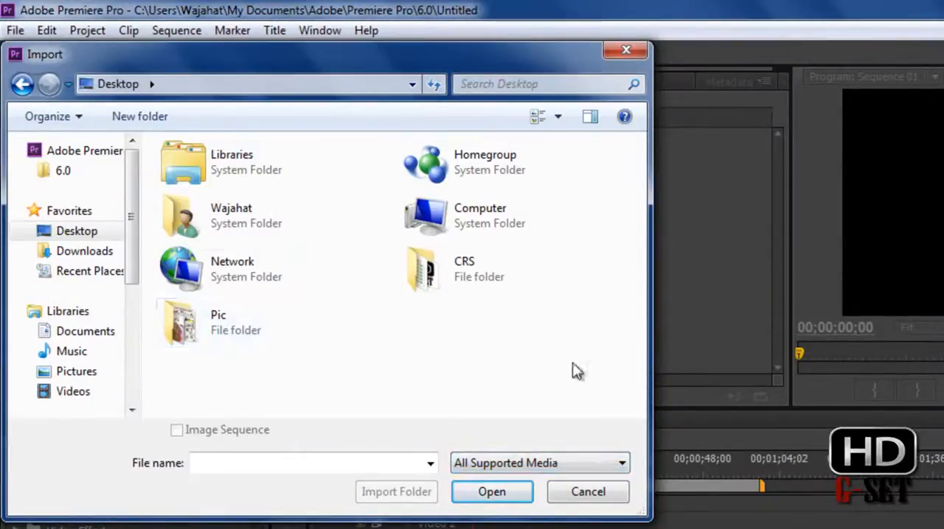
{"action": "left_click", "coordinate": [587, 493]}
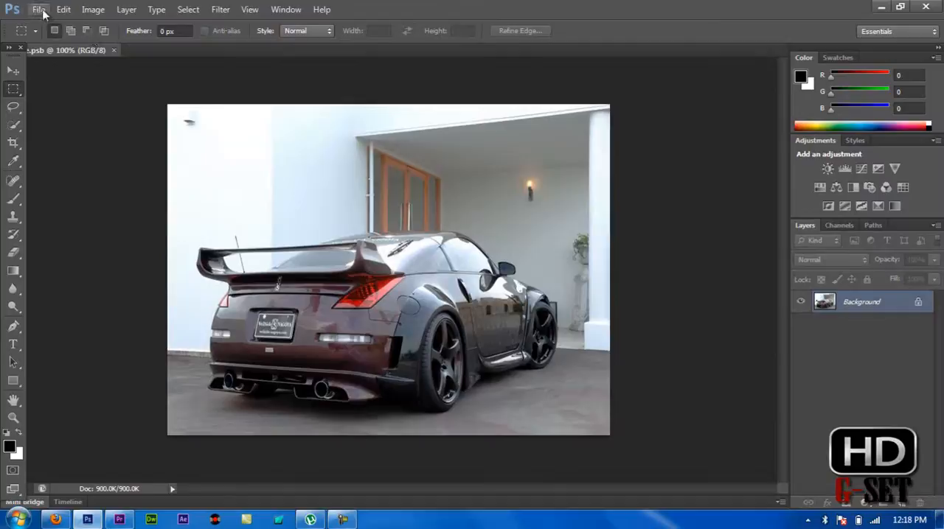
Step: Save the car picture as image.tif on the Desktop in TIFF format with no compression
{"action": "left_click", "coordinate": [39, 9]}
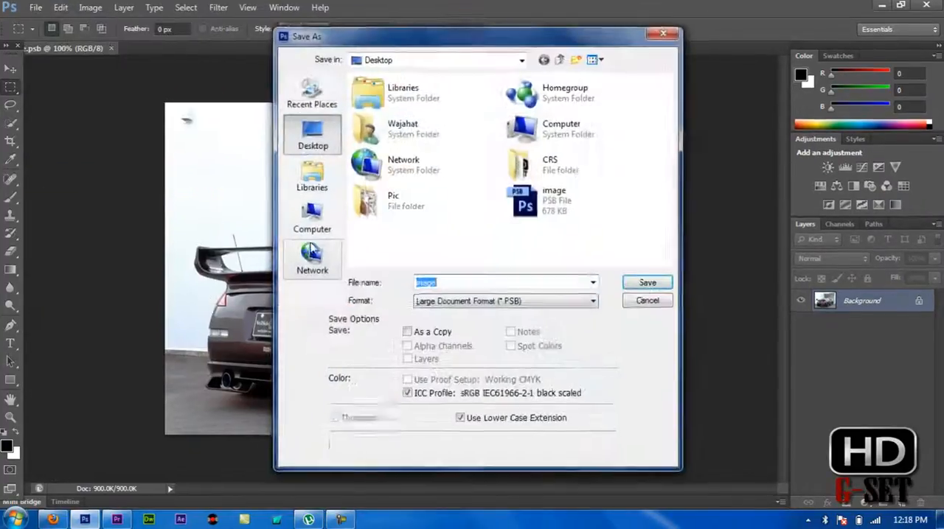
{"action": "left_click", "coordinate": [504, 301]}
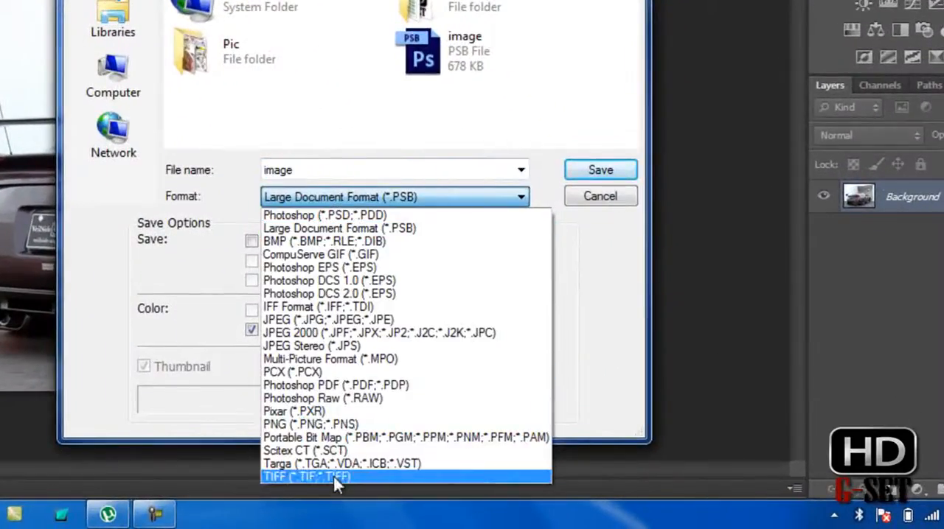
{"action": "left_click", "coordinate": [307, 478]}
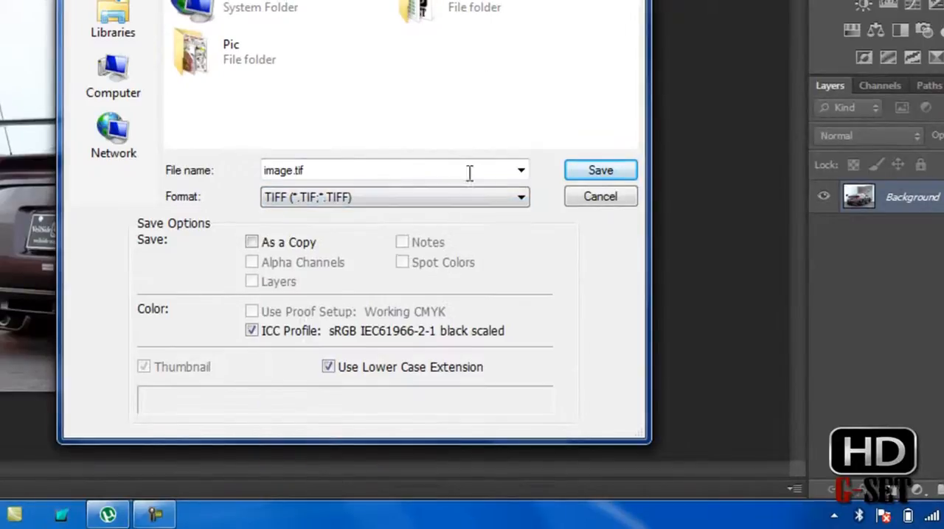
{"action": "left_click", "coordinate": [600, 170]}
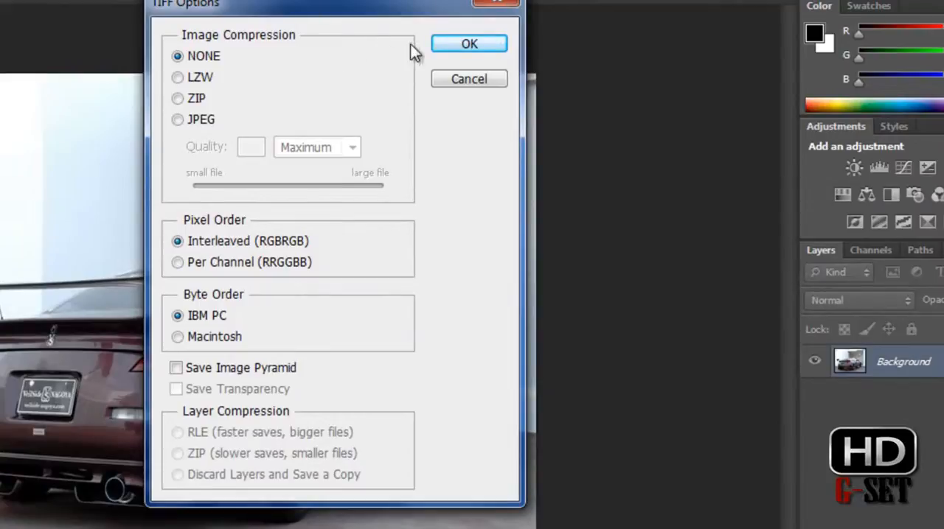
{"action": "left_click", "coordinate": [469, 43]}
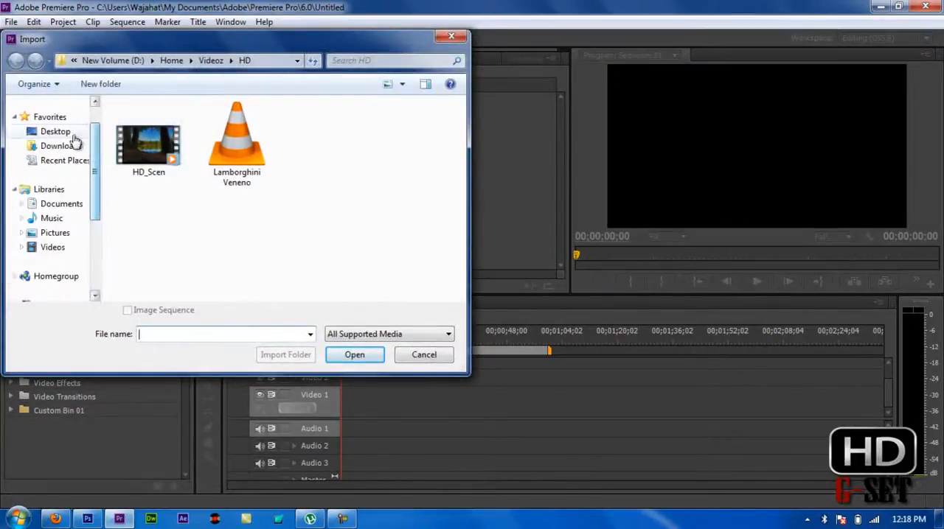
Step: Import image.tif from the Desktop into the Premiere Pro project
{"action": "left_click", "coordinate": [56, 131]}
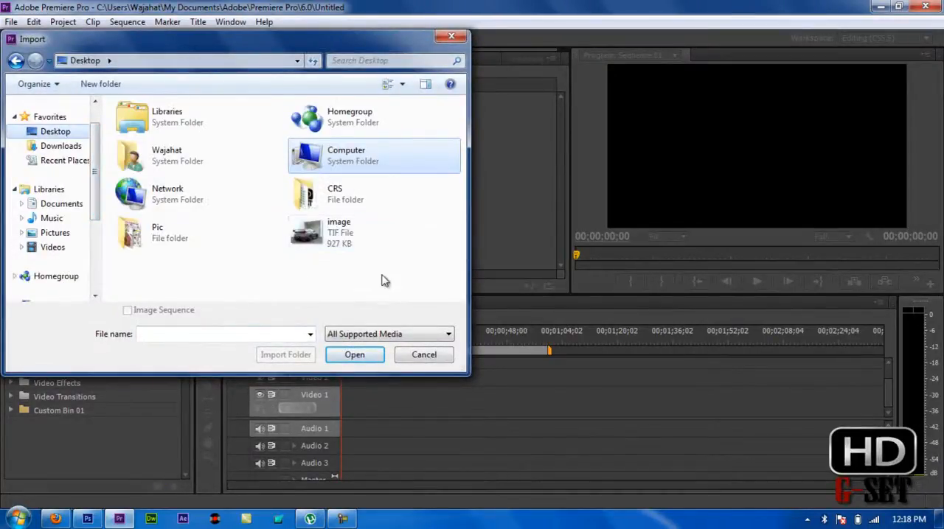
{"action": "left_click", "coordinate": [340, 233]}
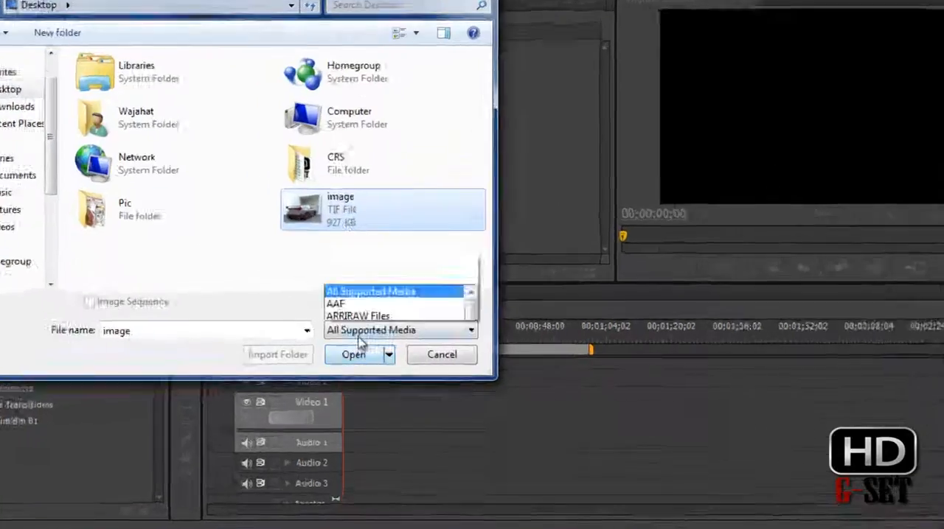
{"action": "left_click", "coordinate": [401, 331]}
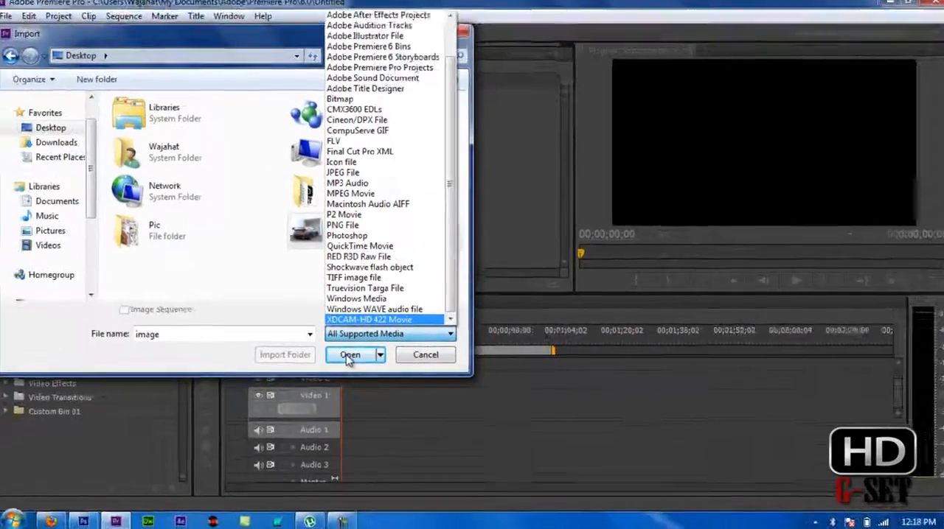
{"action": "left_click", "coordinate": [350, 354]}
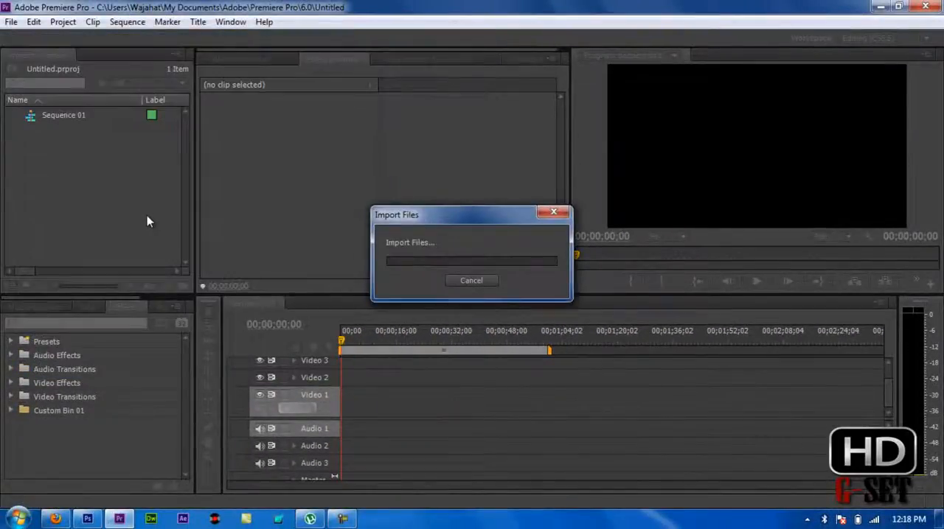